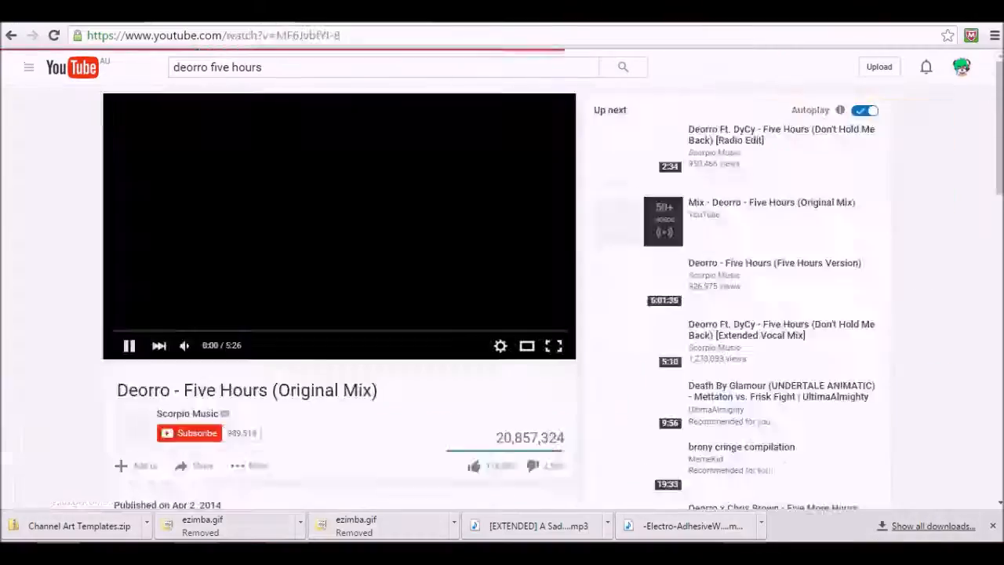
- Hand-letter BATTER and SWING in white Pen strokes inside the black bubble on Layer11
key("alt+tab")
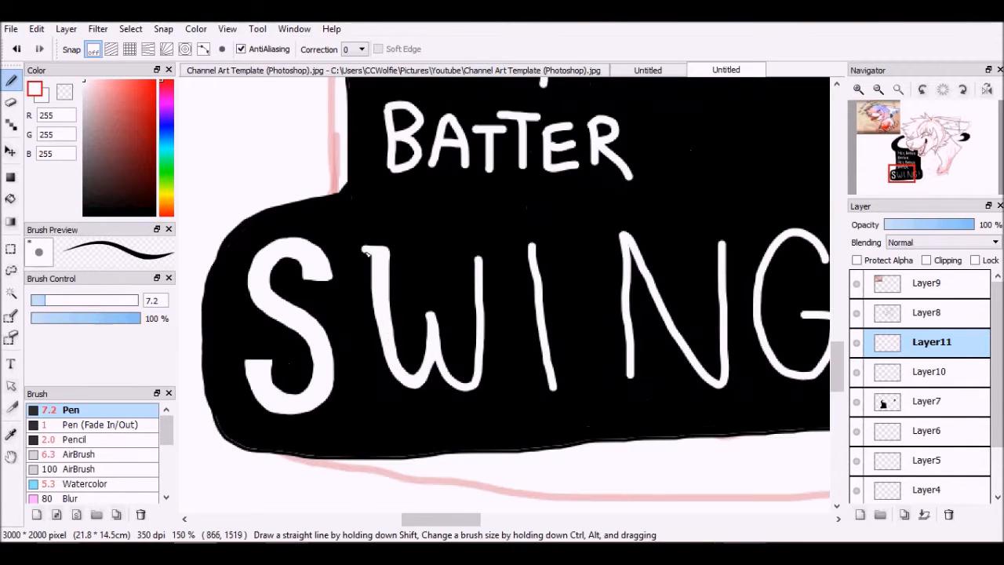
left_click_drag(376, 259, 471, 393)
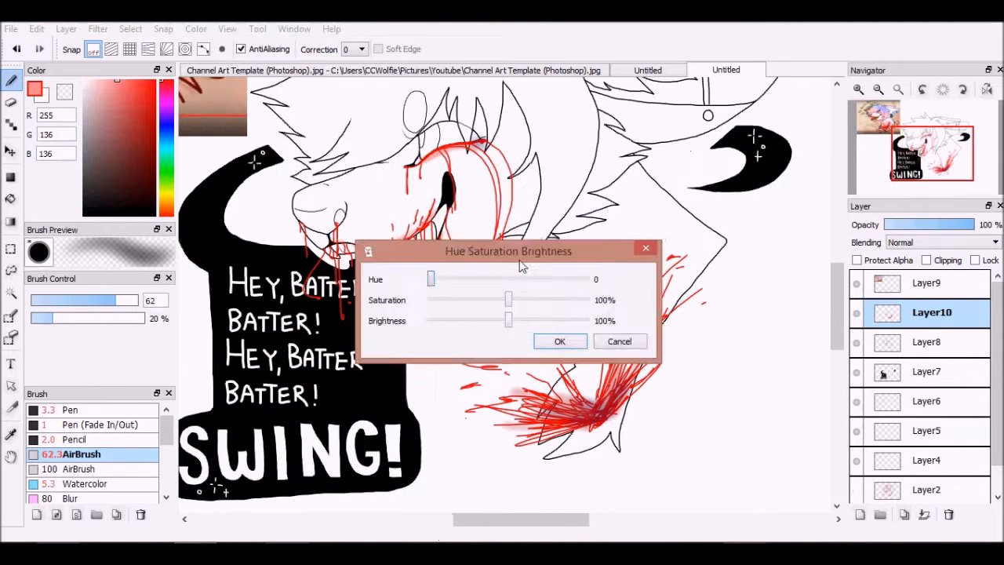
- Airbrush red blood streaks over the character's face, mouth and neck on Layer10
left_click(559, 340)
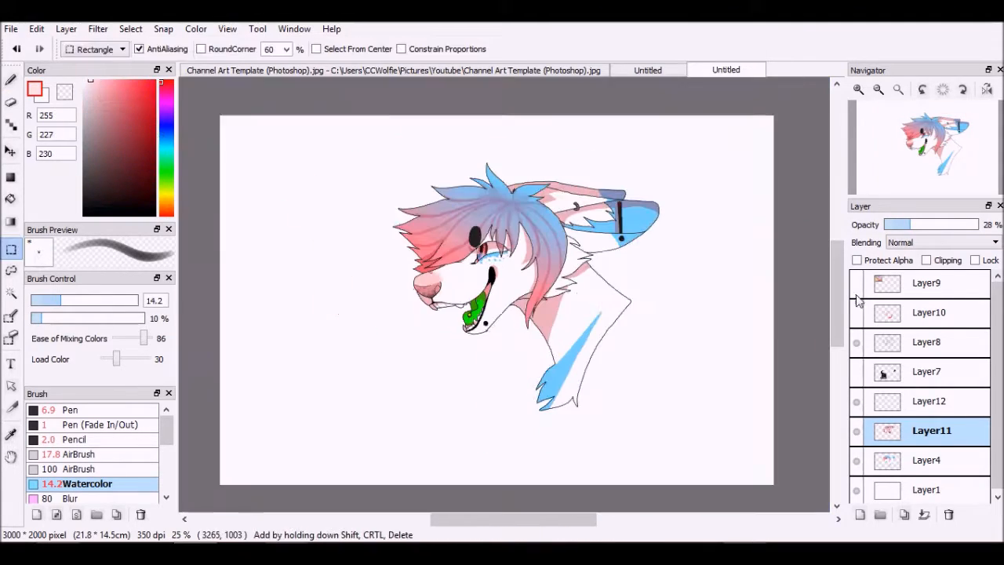
- Create a new empty layer, Layer13, above Layer12
left_click(860, 514)
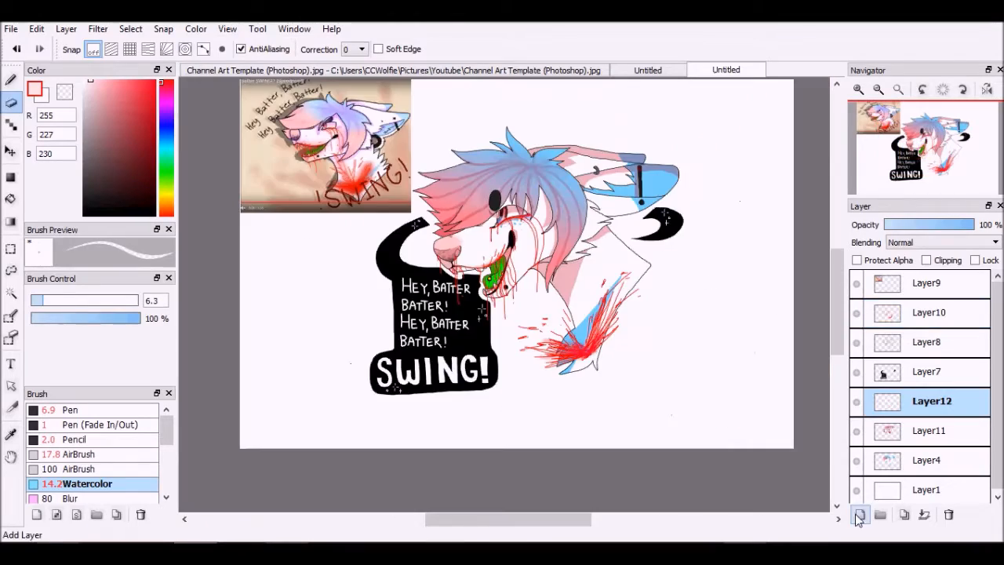
left_click(860, 515)
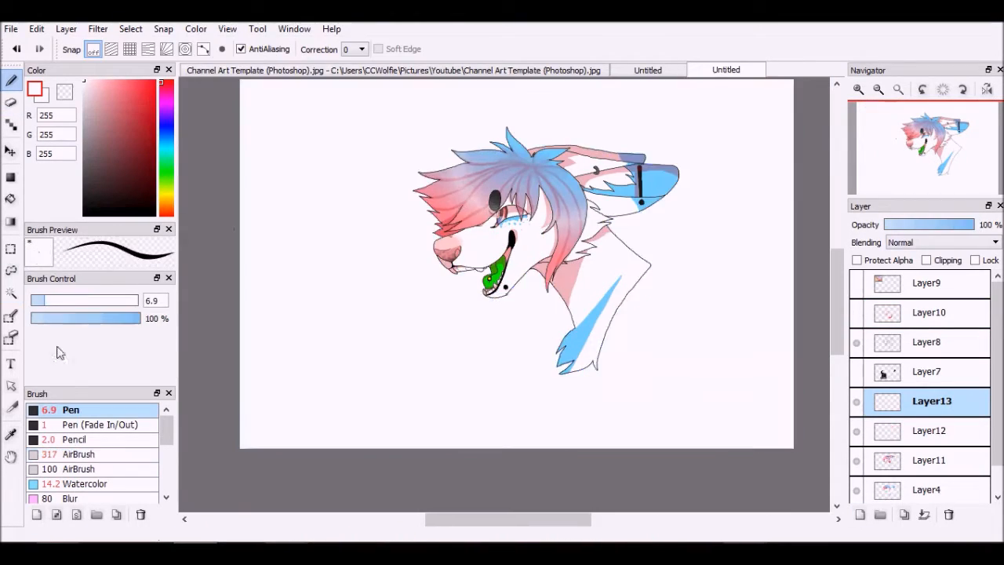